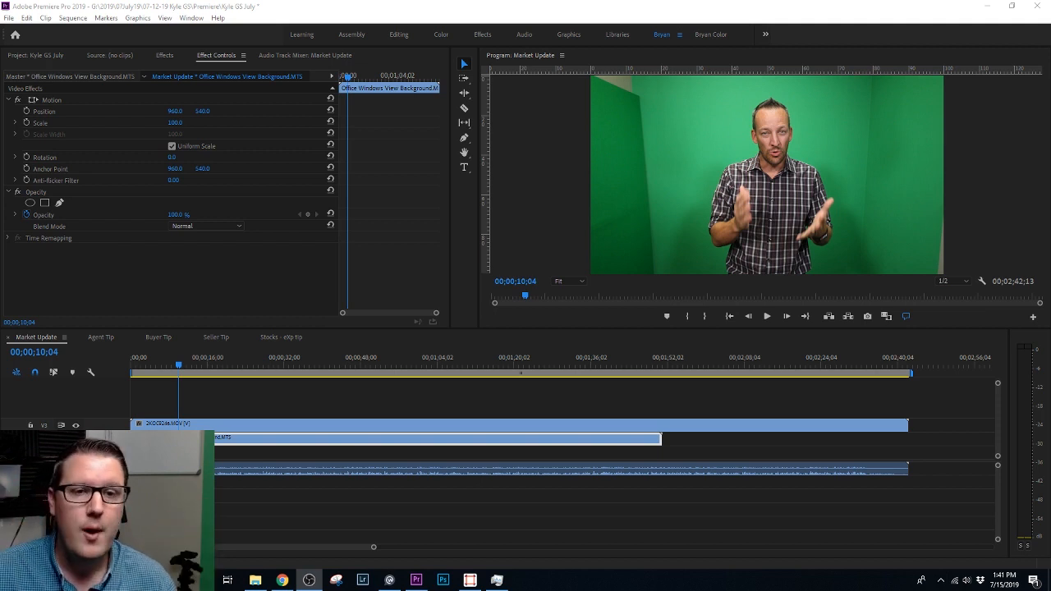
mouse_move(841, 157)
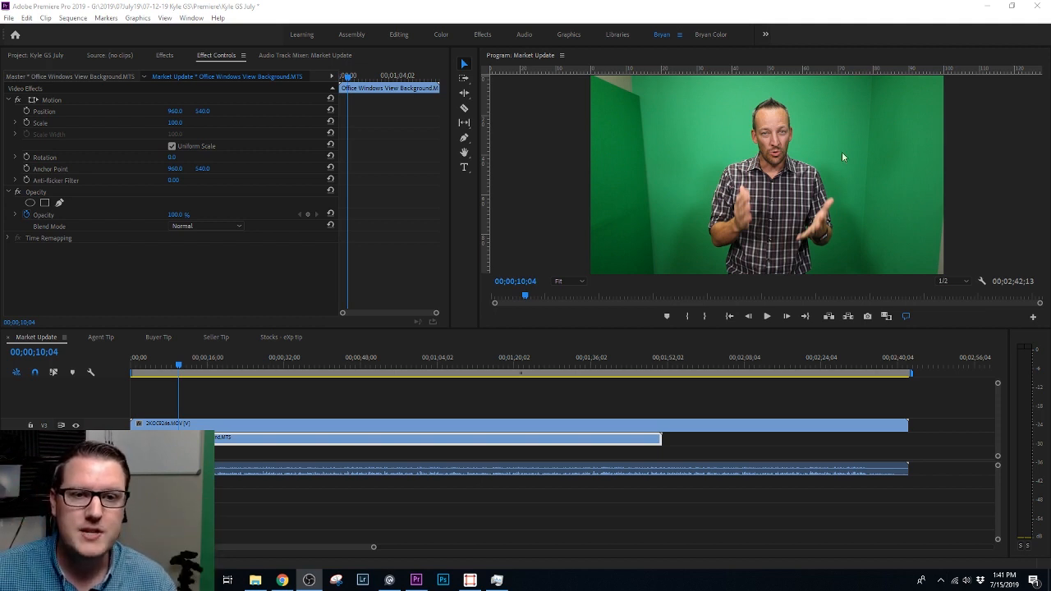
mouse_move(836, 200)
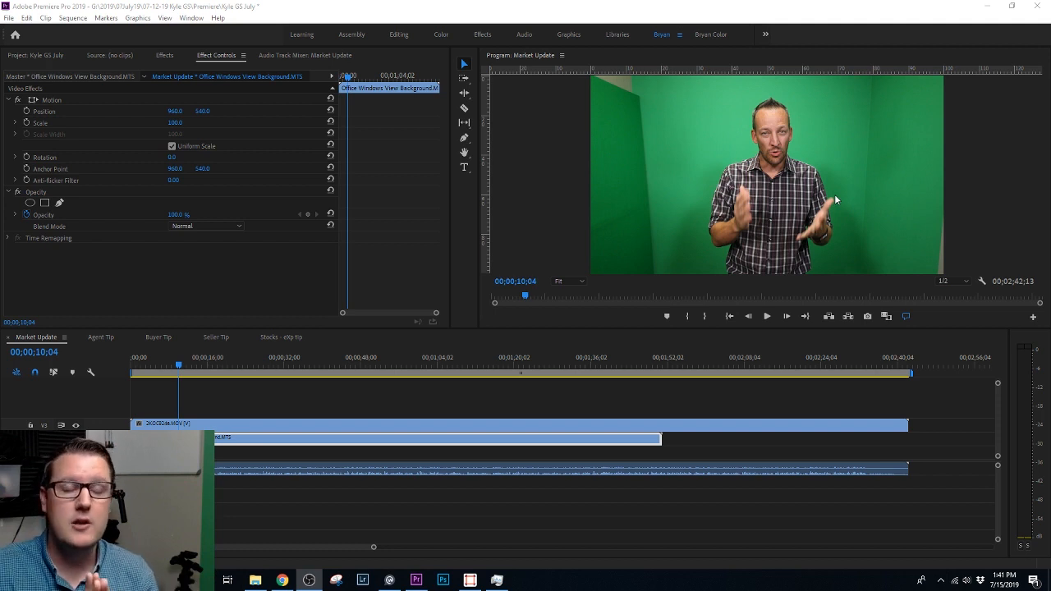
mouse_move(825, 118)
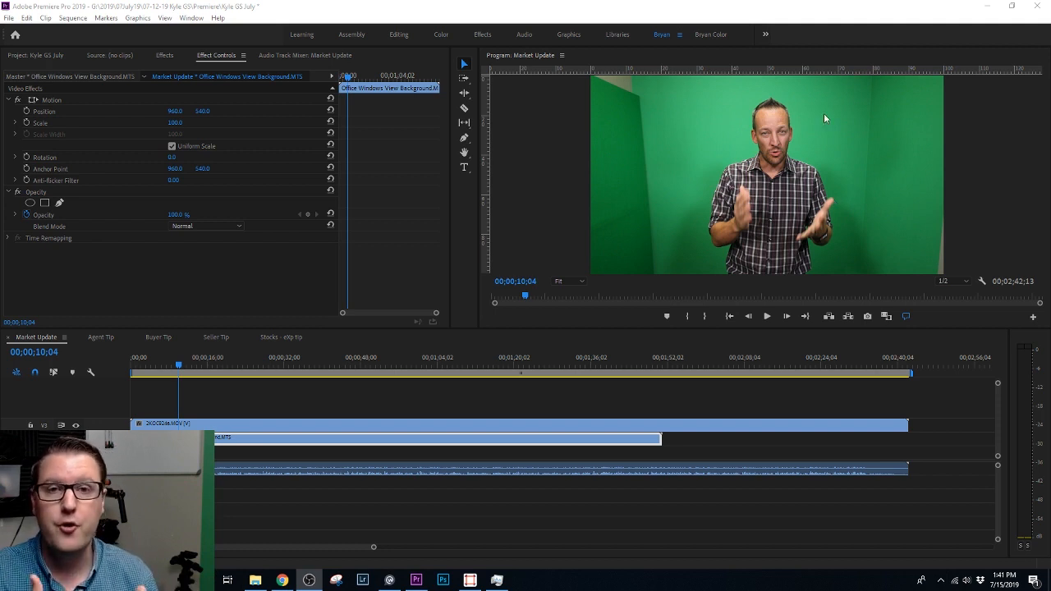
mouse_move(693, 136)
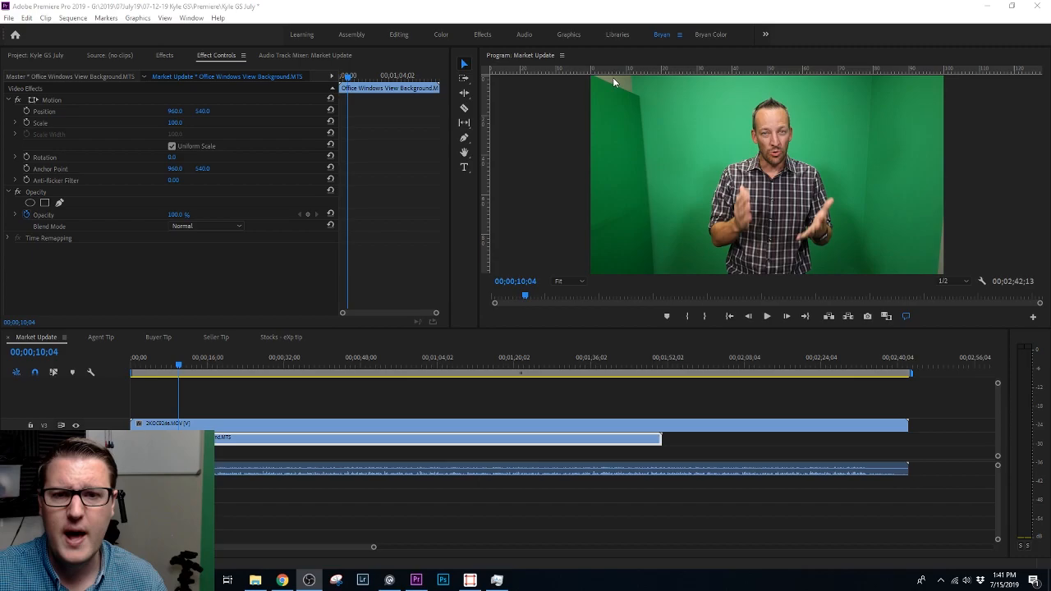
mouse_move(335, 27)
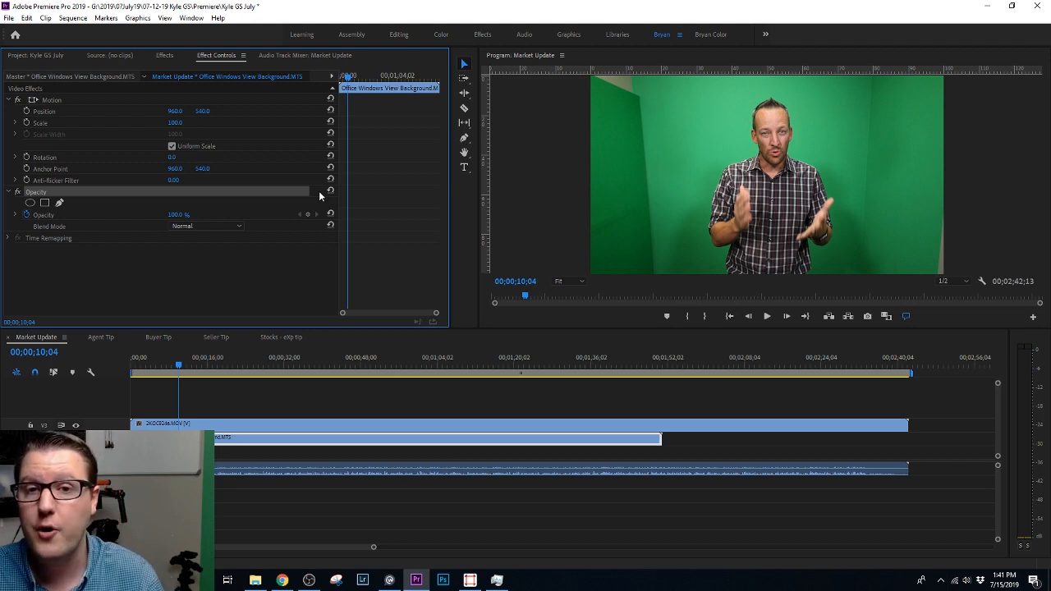
mouse_move(90, 209)
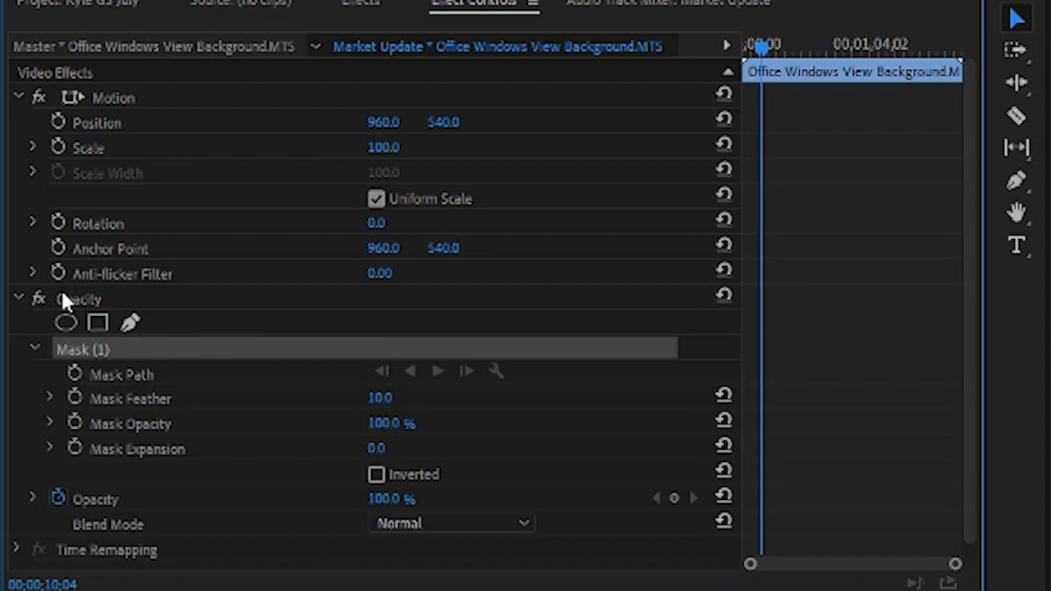
mouse_move(82, 337)
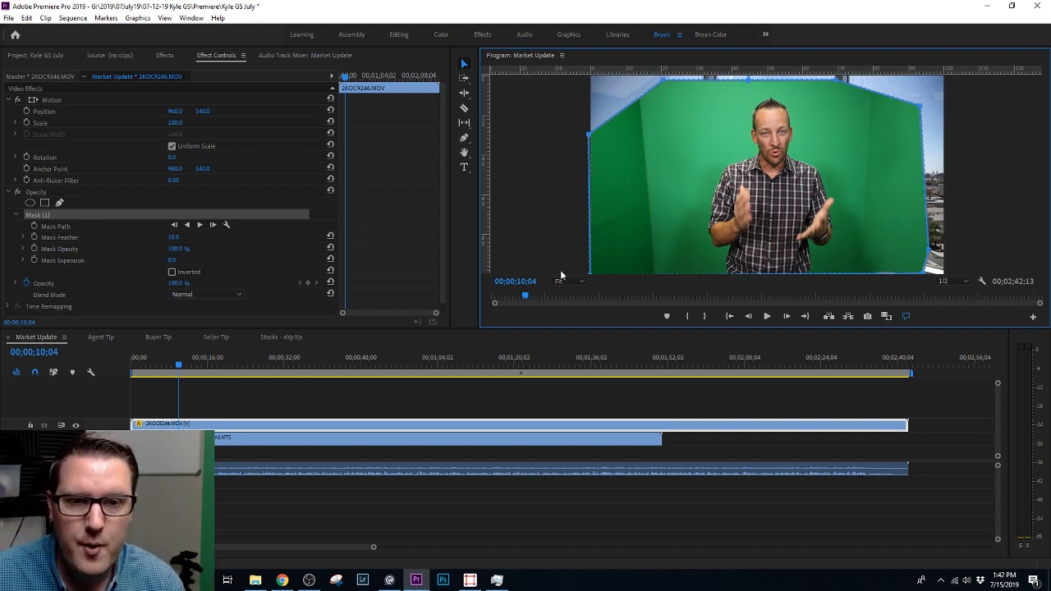
mouse_move(854, 197)
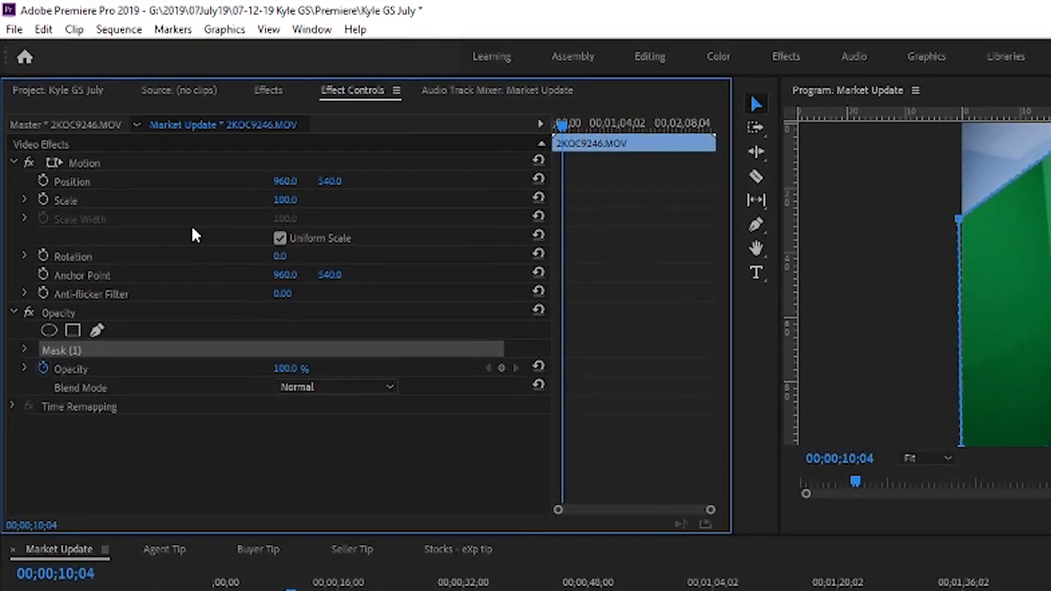
mouse_move(272, 99)
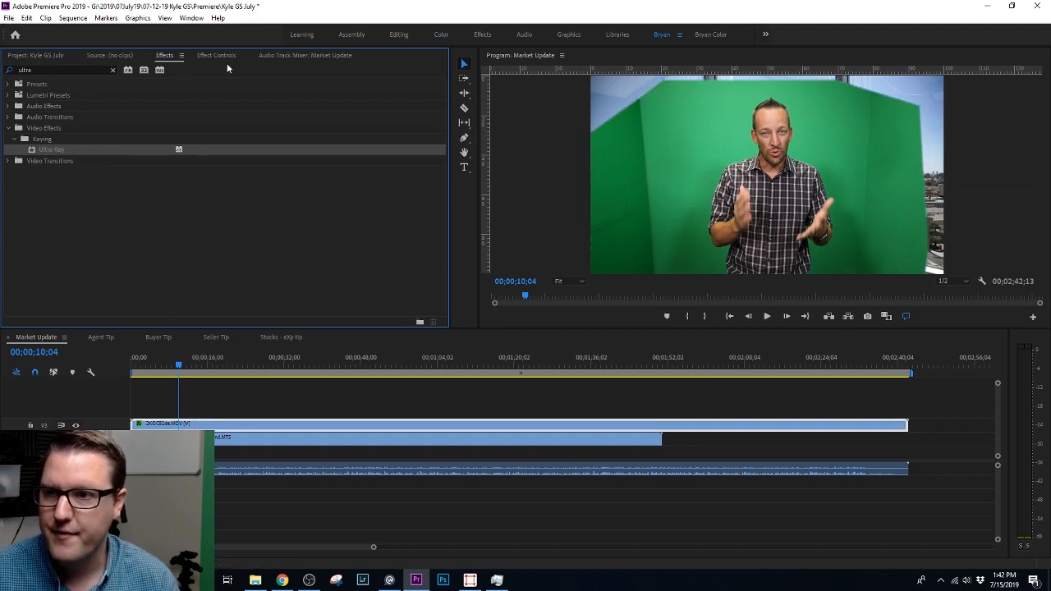
Step: Show the clip's Effect Controls with the newly added Ultra Key
click(216, 56)
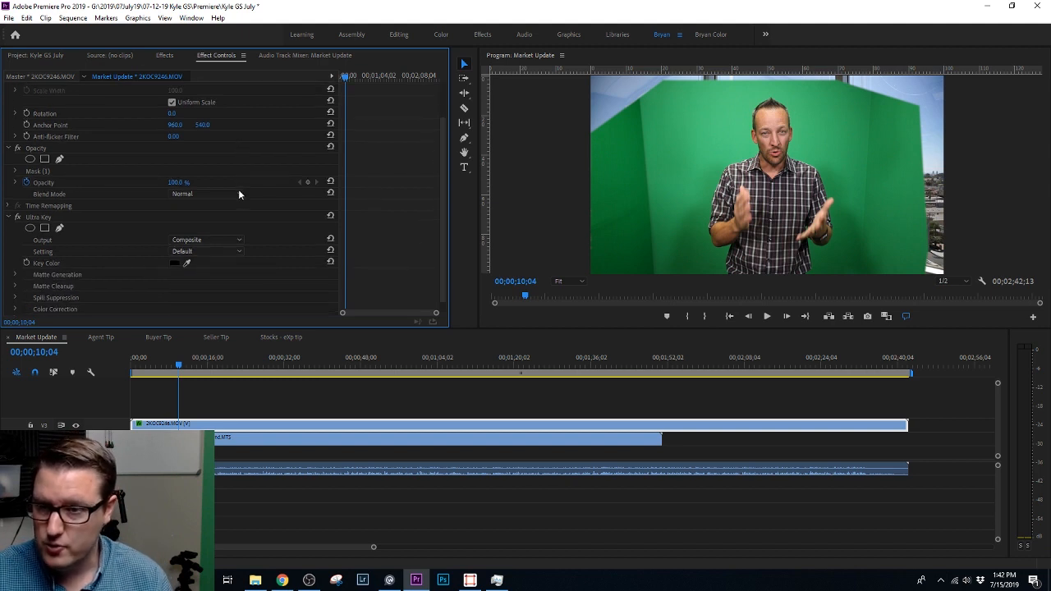
mouse_move(317, 182)
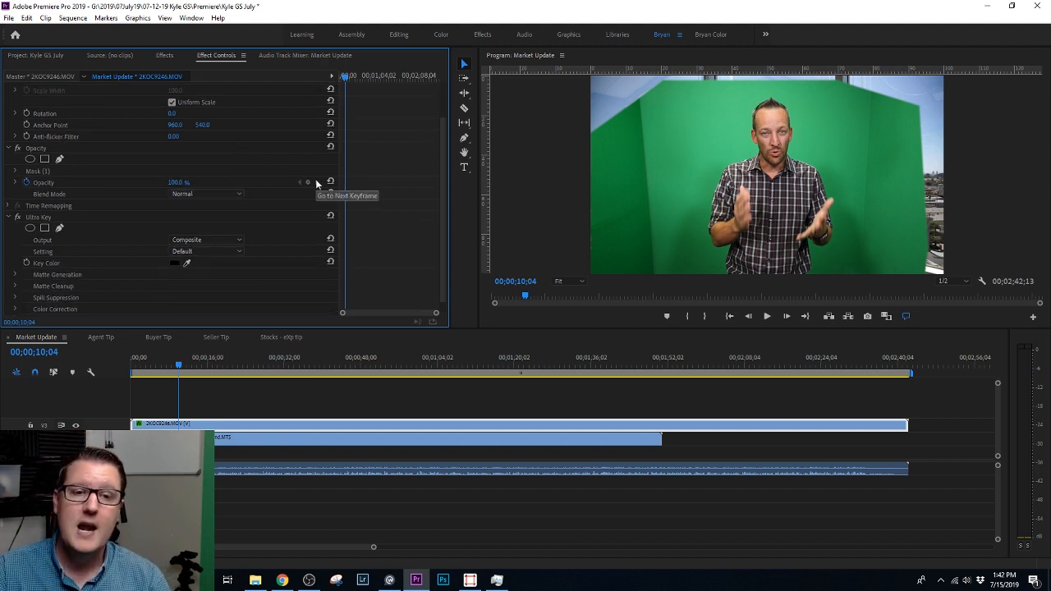
mouse_move(621, 258)
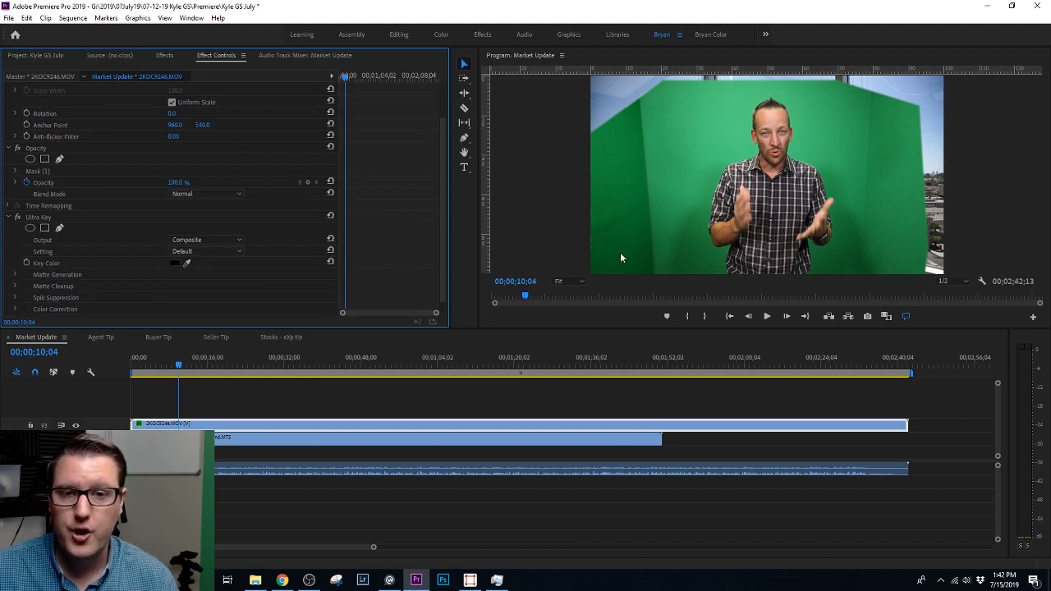
mouse_move(637, 207)
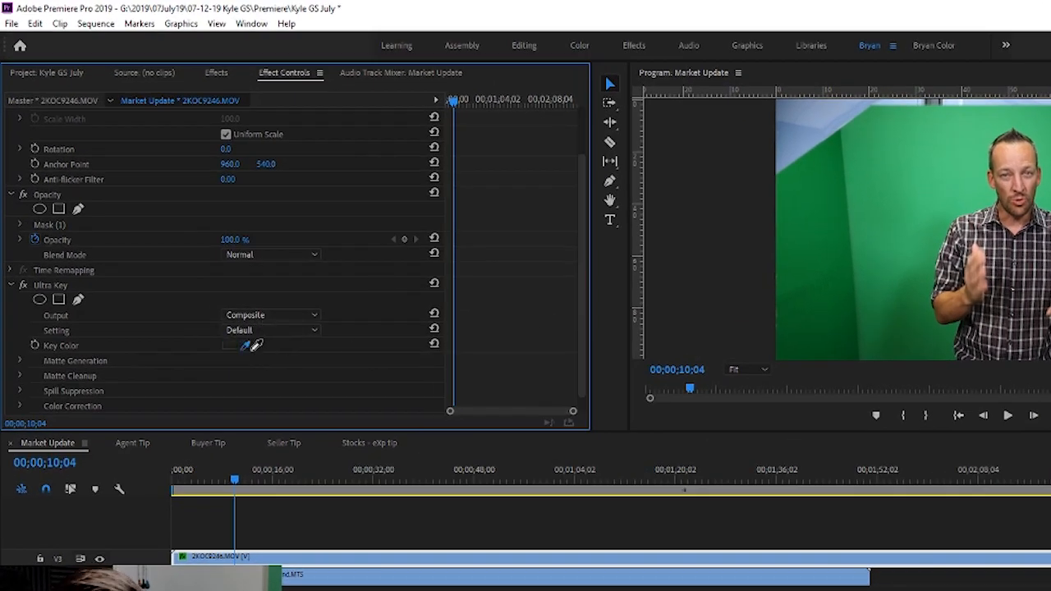
Step: Set Ultra Key to Aggressive, sample the green backdrop as Key Color, and expand Matte Generation
click(271, 329)
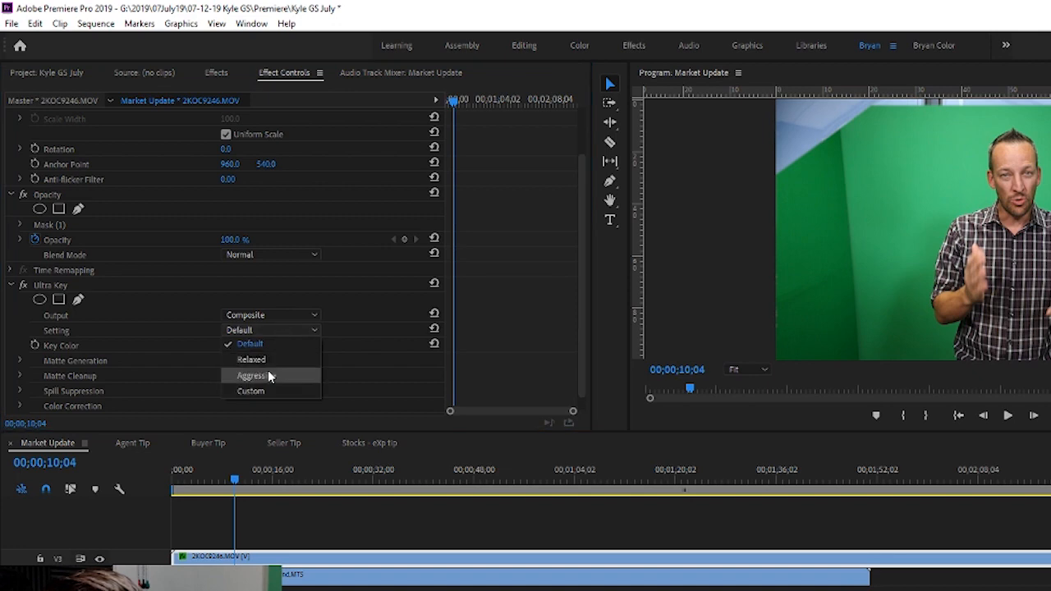
click(250, 374)
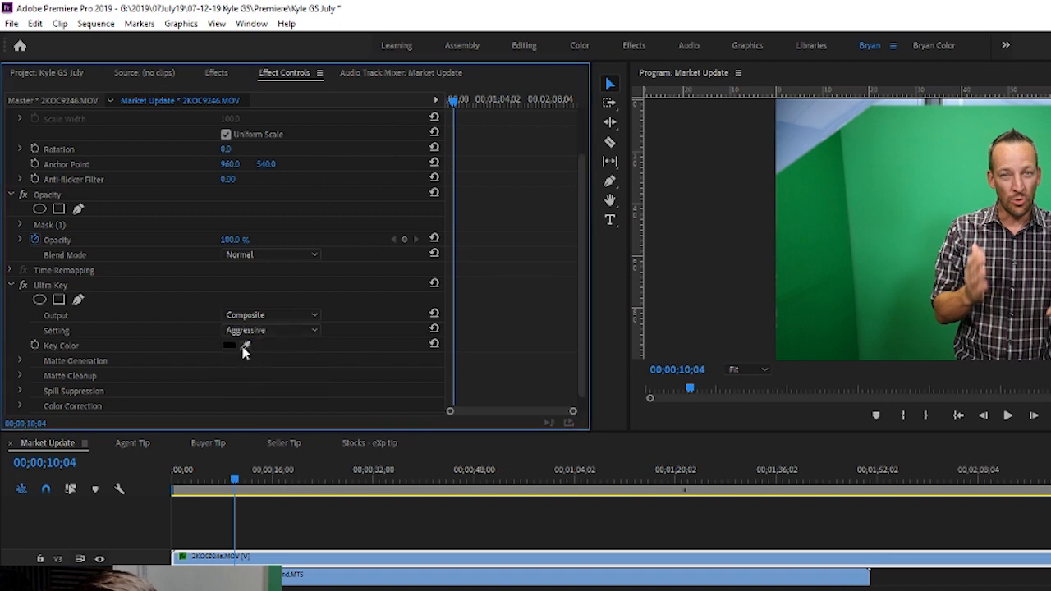
click(923, 172)
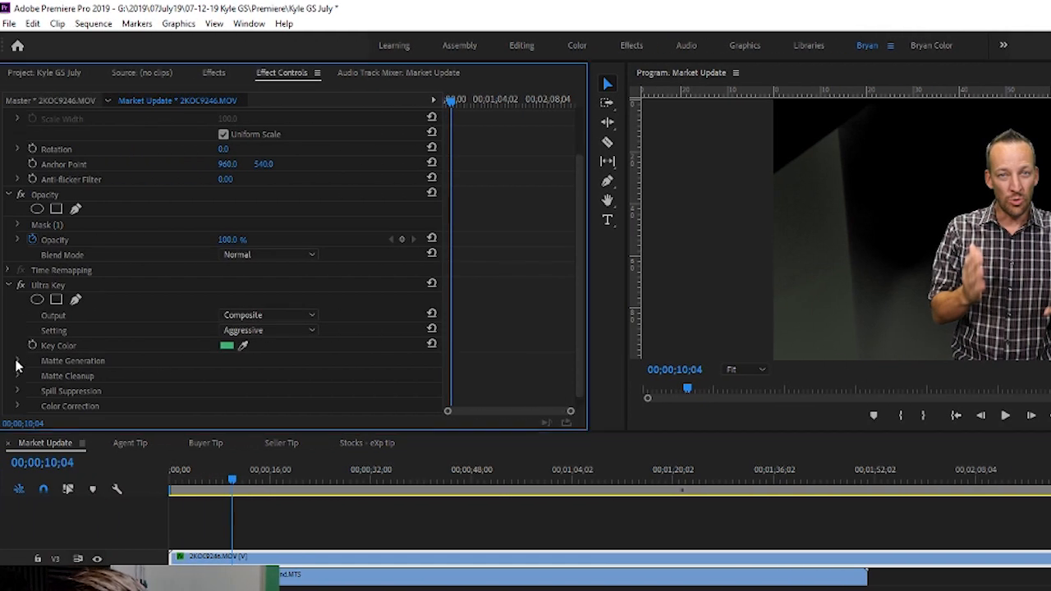
click(16, 361)
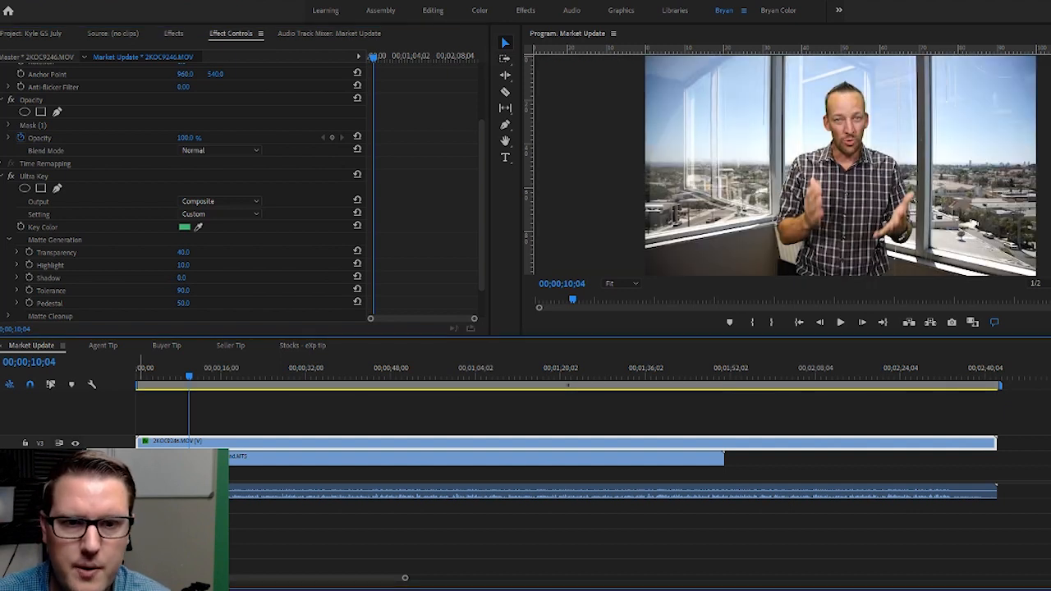
Step: Change the Ultra Key Output from Composite to Alpha Channel to view the matte
click(220, 201)
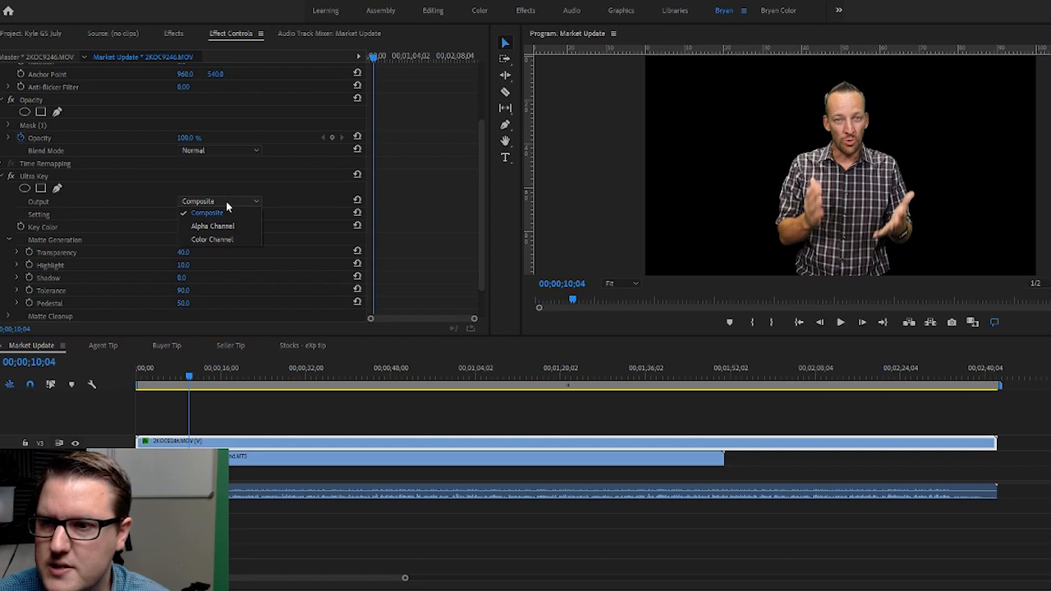
mouse_move(212, 226)
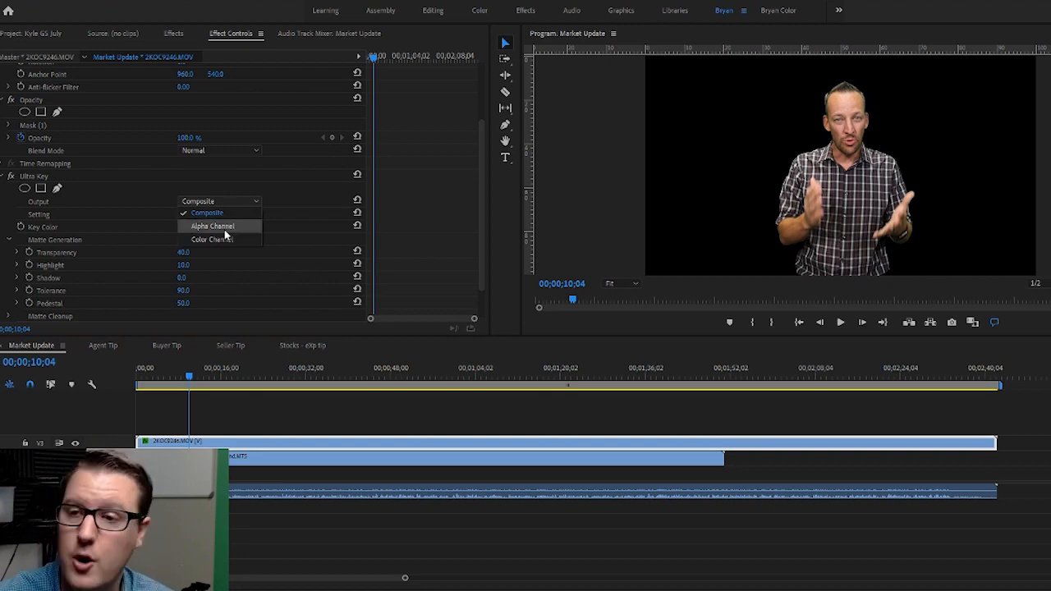
click(212, 227)
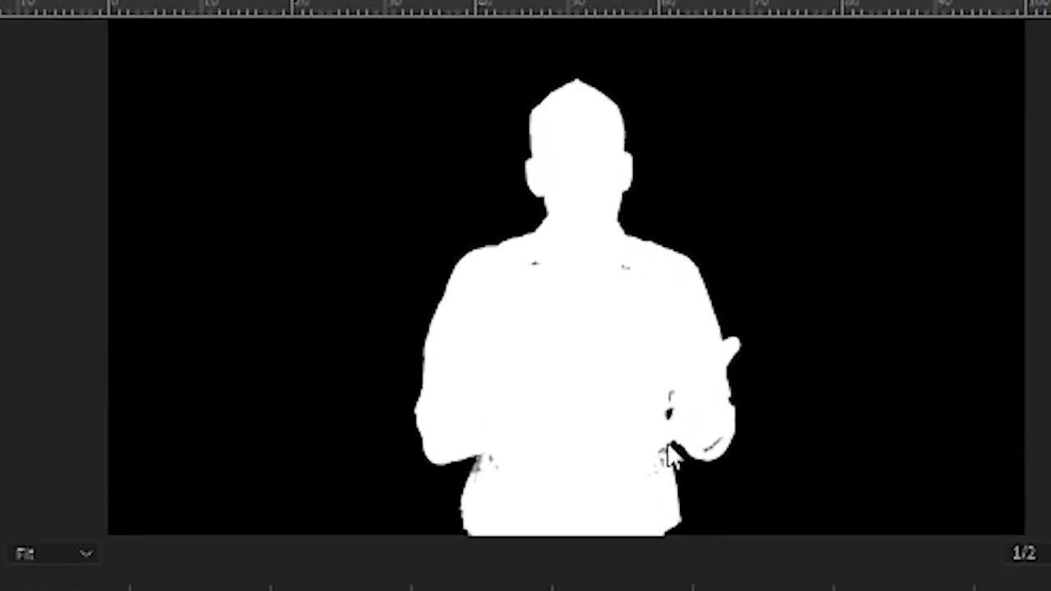
mouse_move(671, 457)
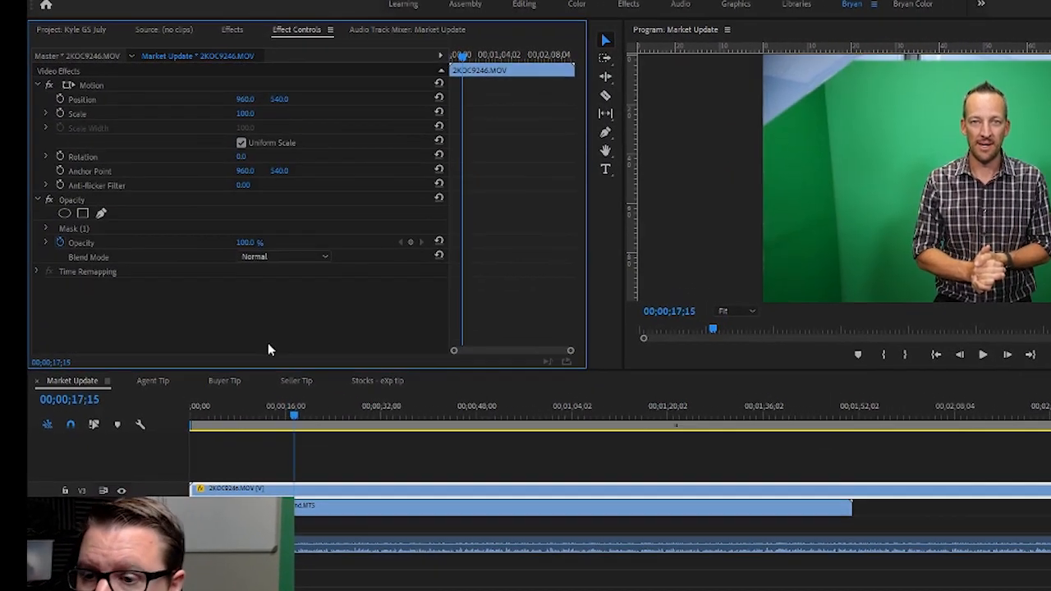
Step: Add a fresh Ultra Key to the clip with its Setting switched to Aggressive
click(232, 30)
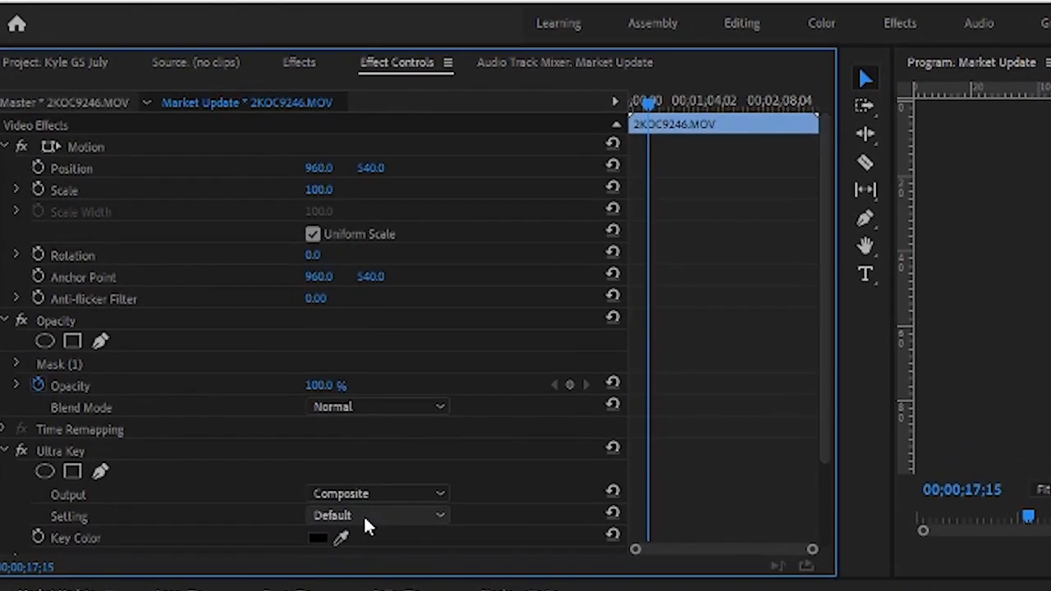
click(377, 516)
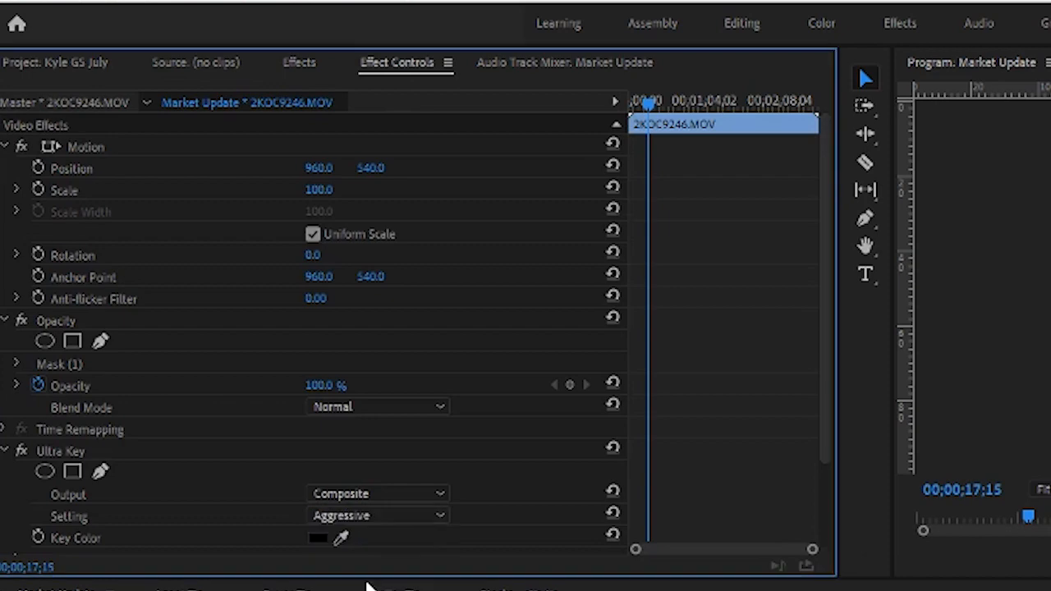
scroll(down, 3)
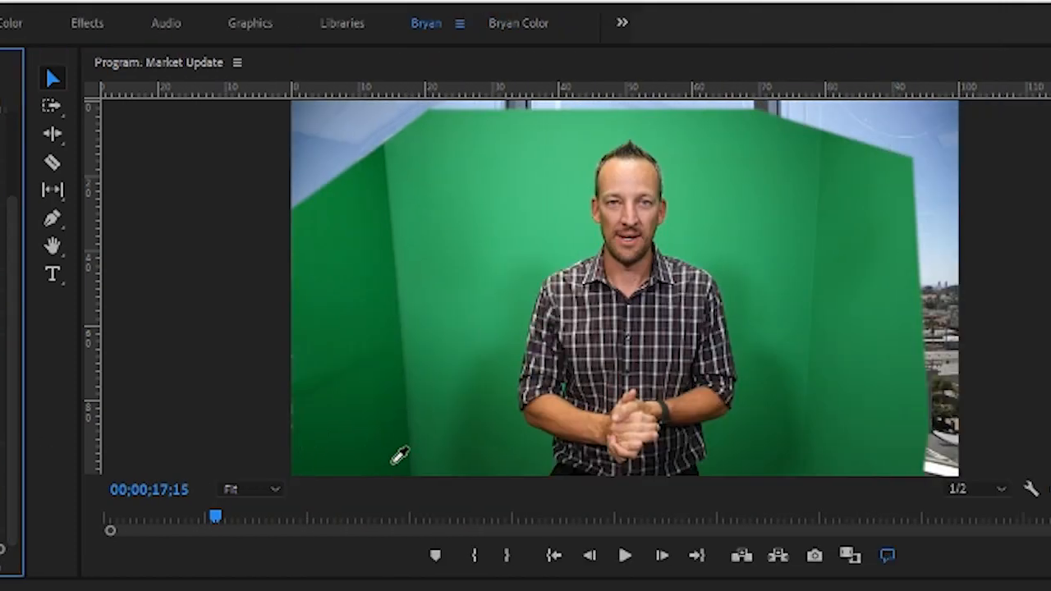
mouse_move(772, 447)
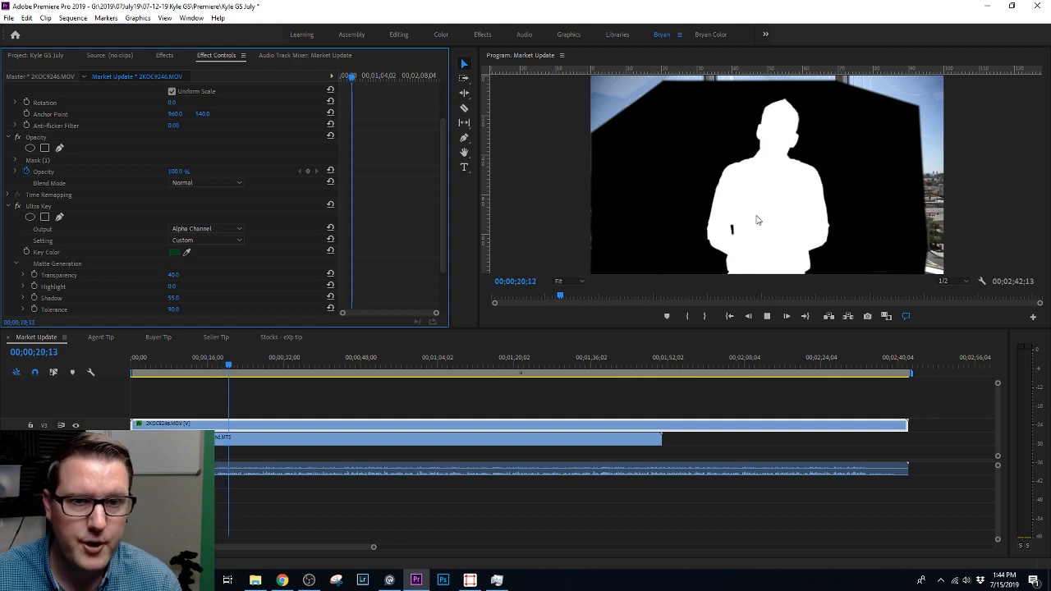
Step: Change the Ultra Key Output from Alpha Channel back to Composite
click(205, 229)
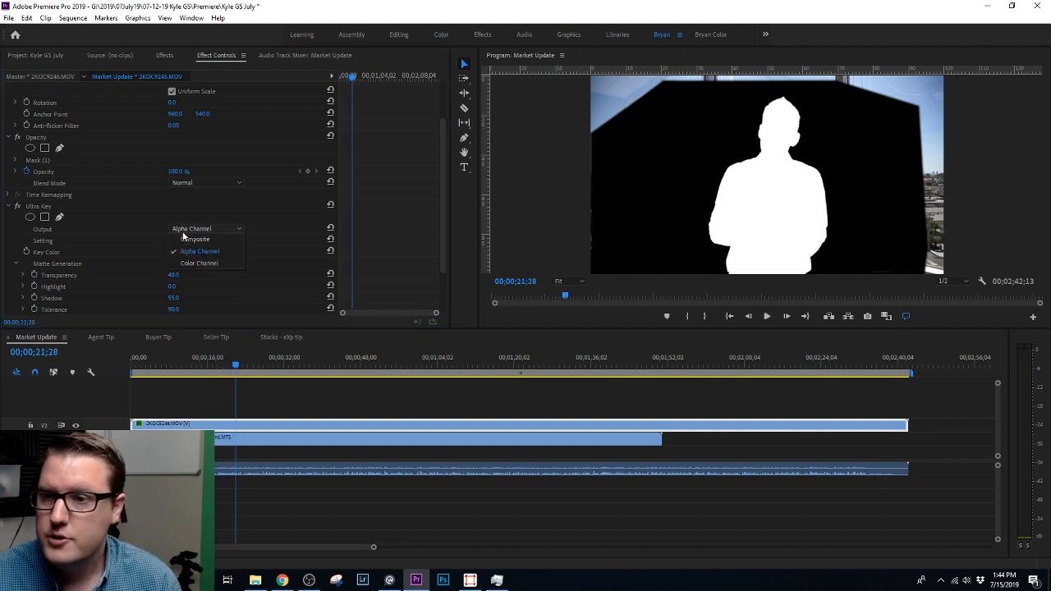
click(194, 240)
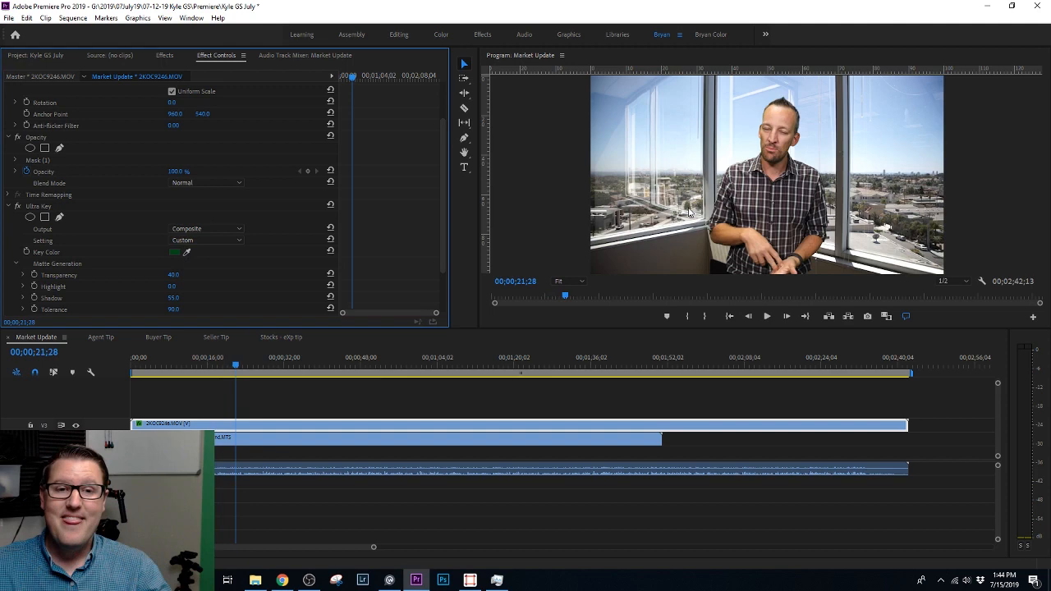